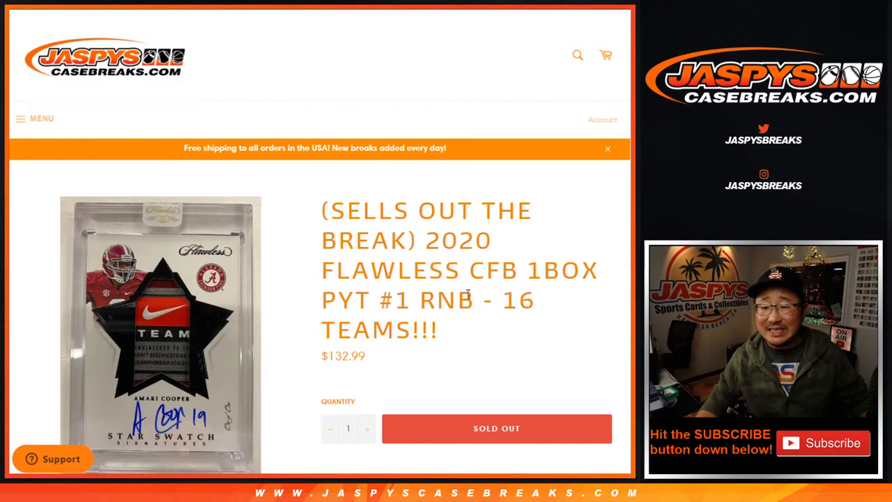
Copy the ten buyer names from the RNB break title page to bring into the randomizer
double_click(449, 300)
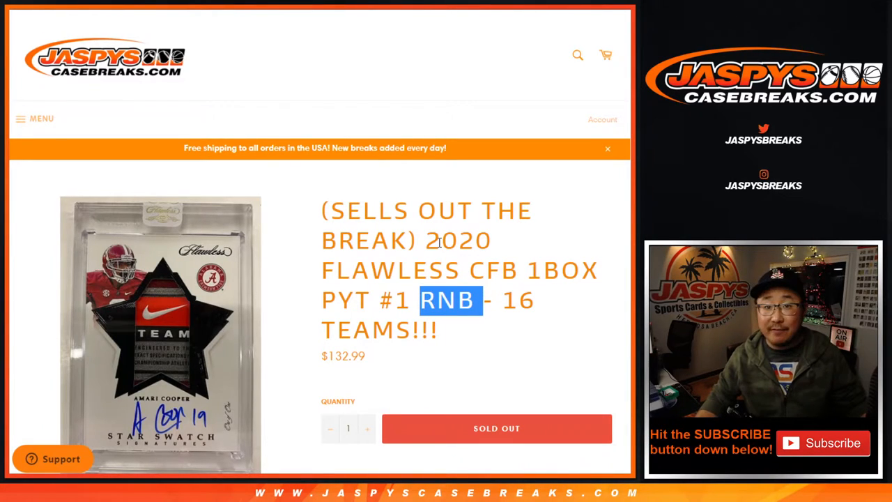
scroll("down", 3)
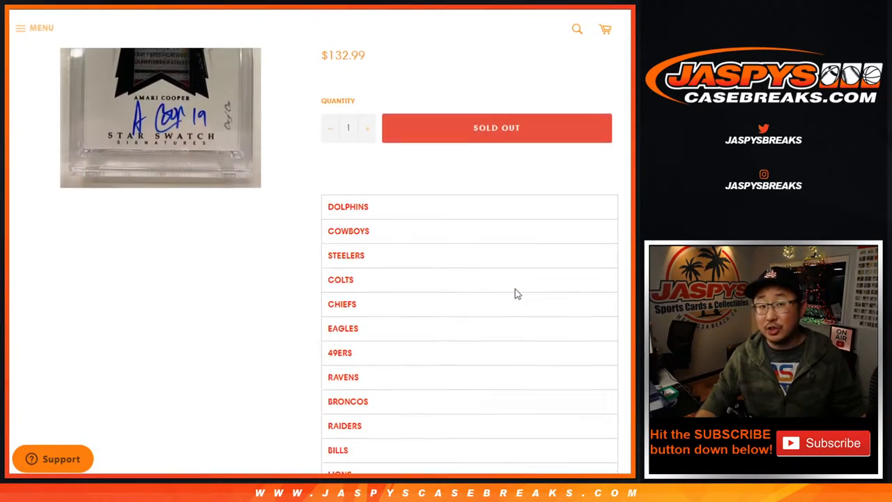
scroll("down", 3)
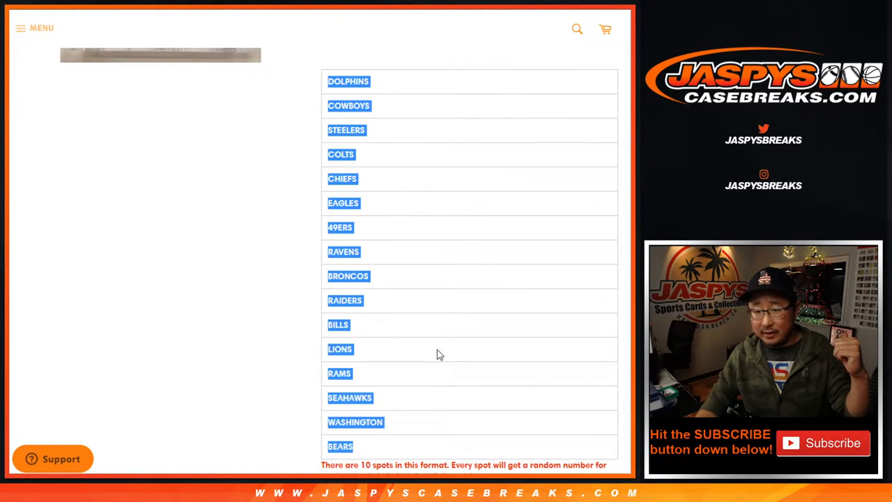
scroll("down", 3)
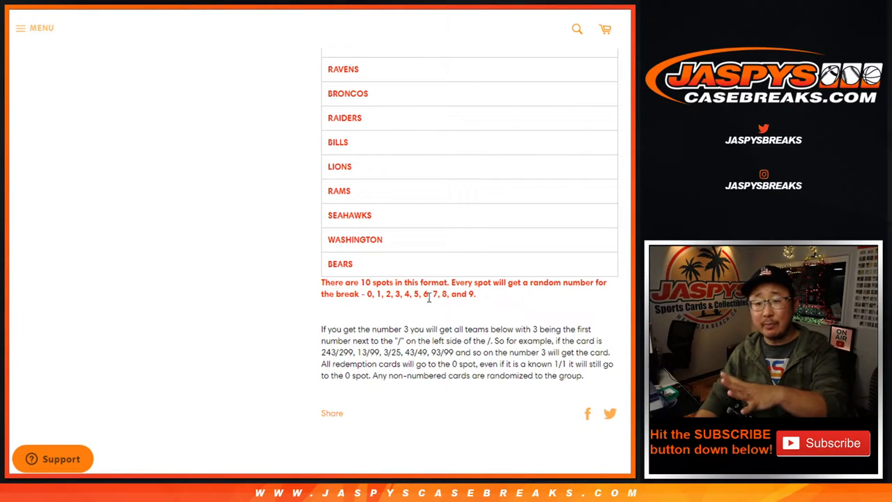
scroll("down", 3)
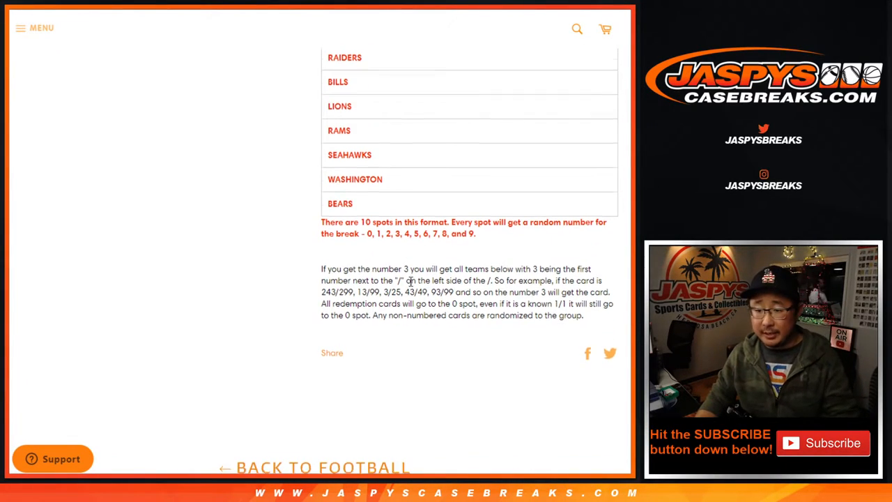
left_click_drag(382, 267, 579, 304)
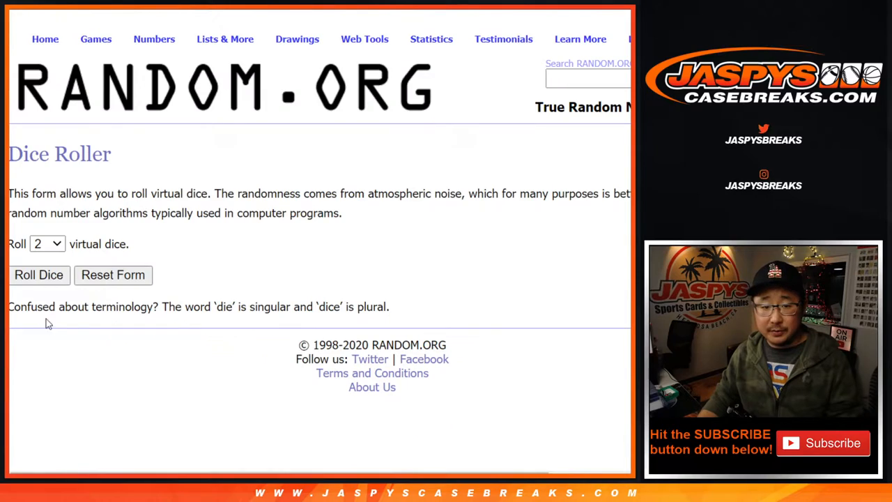
Shuffle the ten buyer names in List Randomizer repeatedly until randomized ten times
left_click(39, 274)
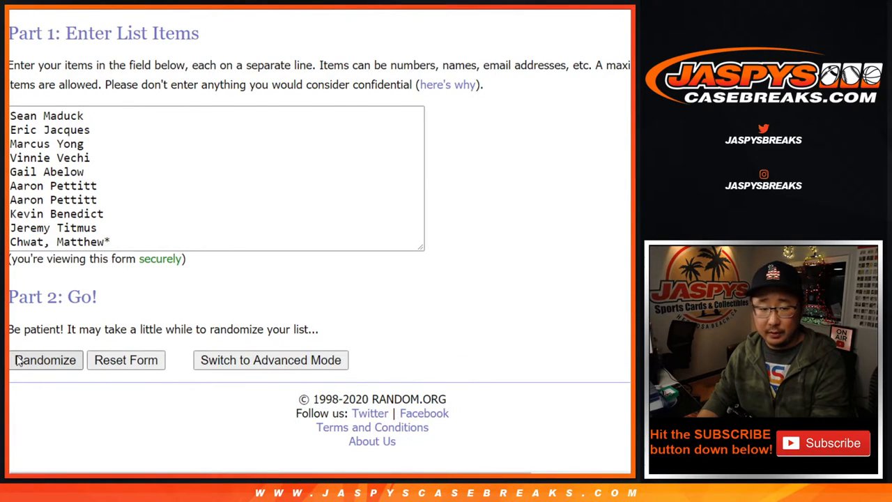
left_click(45, 360)
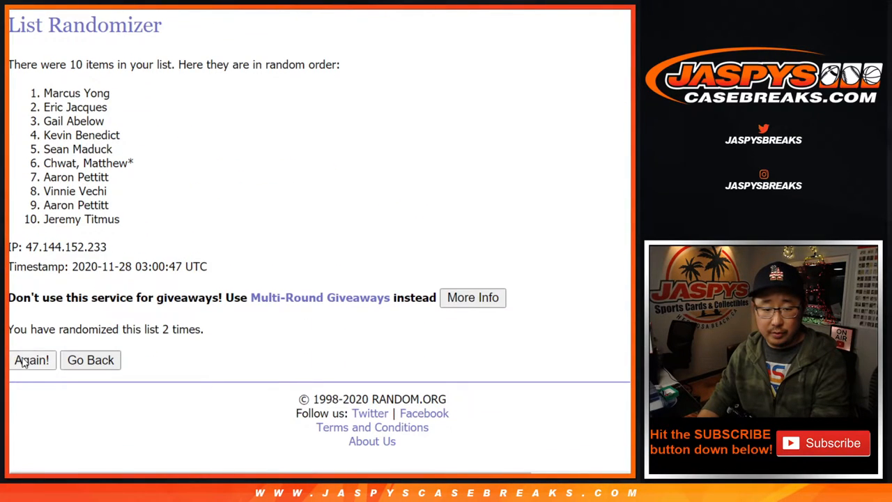
left_click(30, 360)
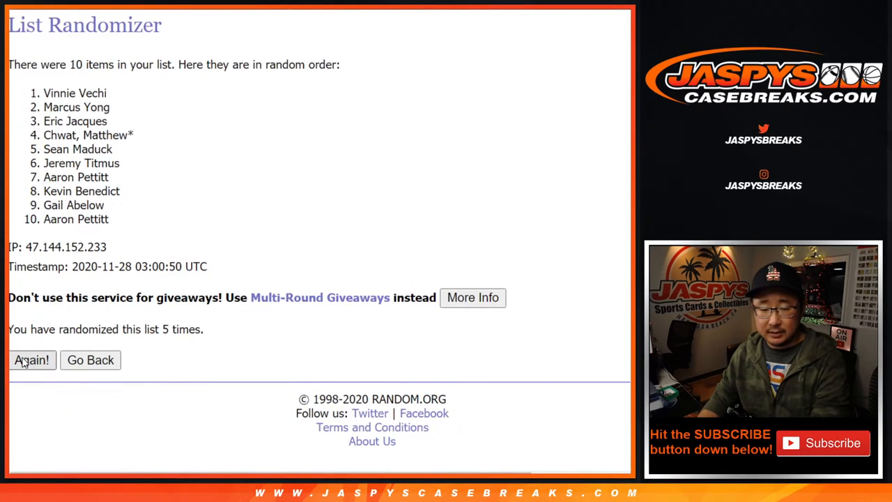
left_click(32, 360)
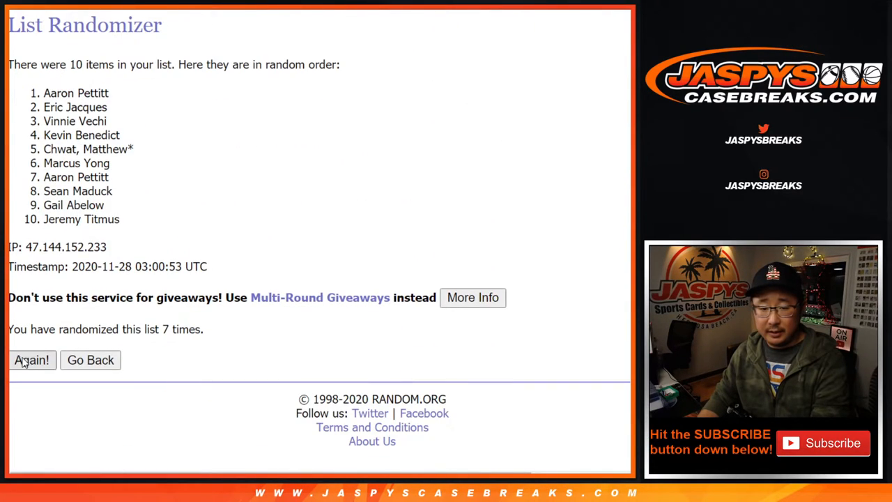
left_click(31, 360)
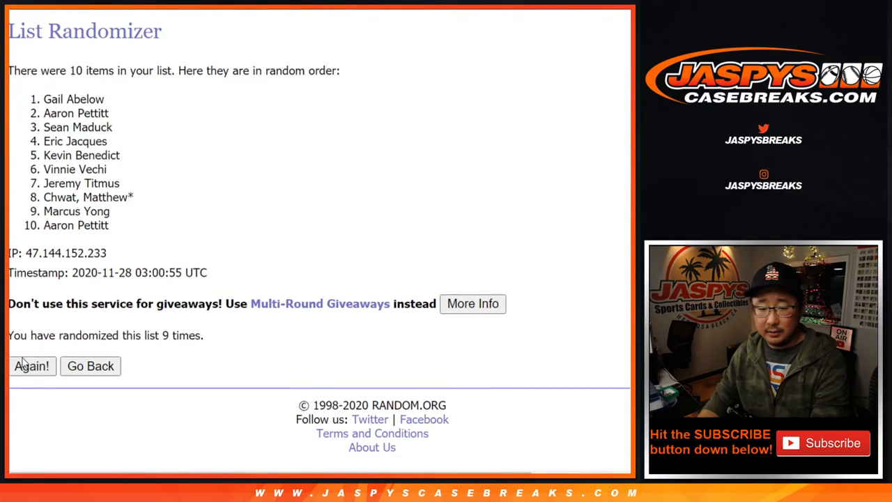
left_click(31, 365)
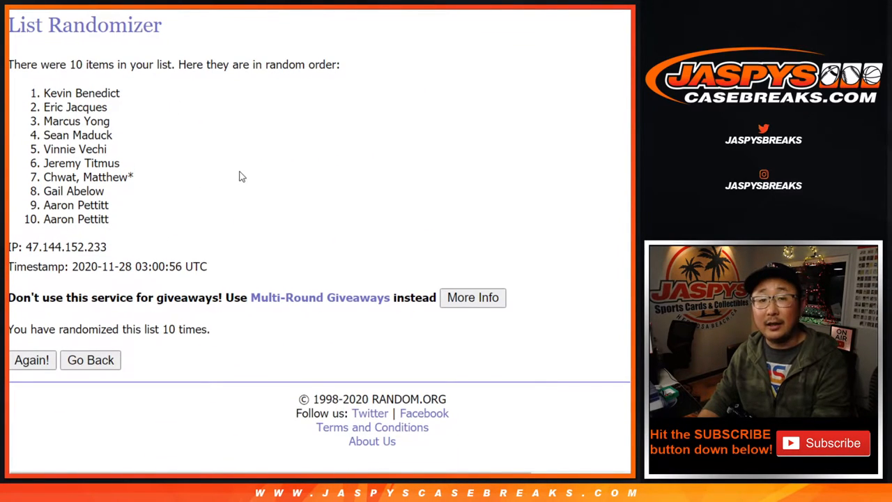
left_click(31, 360)
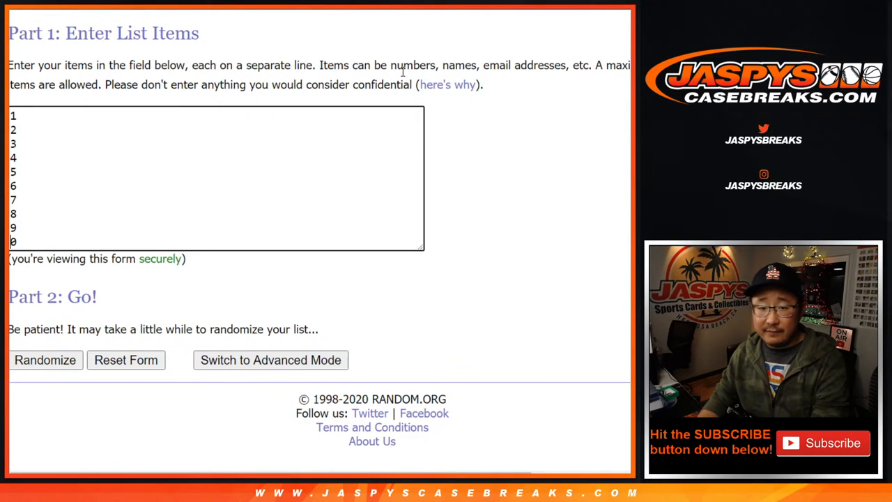
Shuffle the numbers 0–9 until the final order 8, 1, 6, 3, 5, 4, 9, 2, 0, 7 and select it to copy
left_click(44, 360)
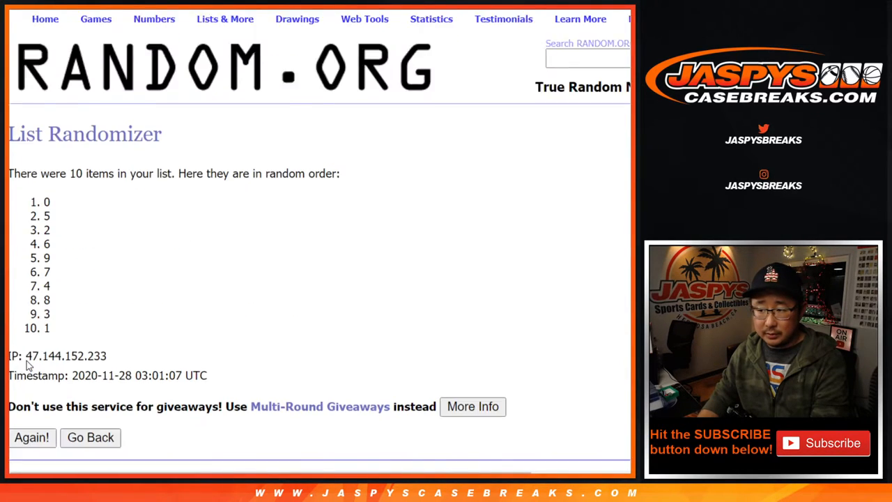
left_click(30, 438)
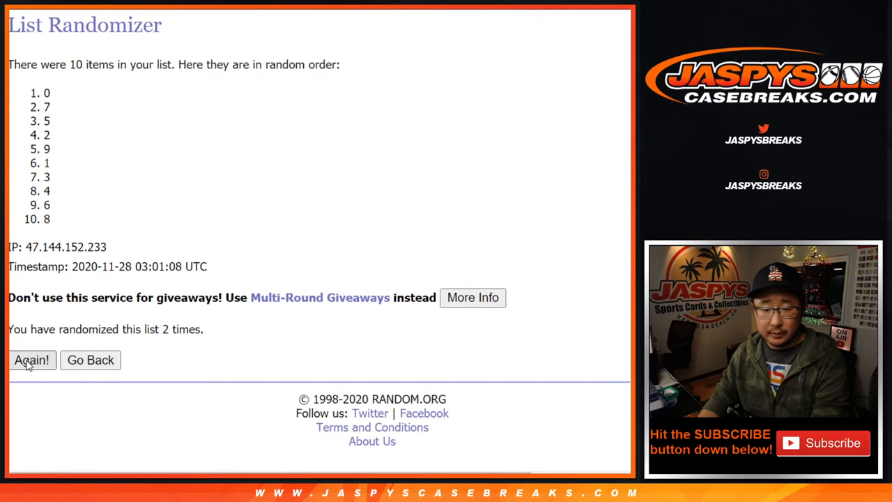
left_click(30, 359)
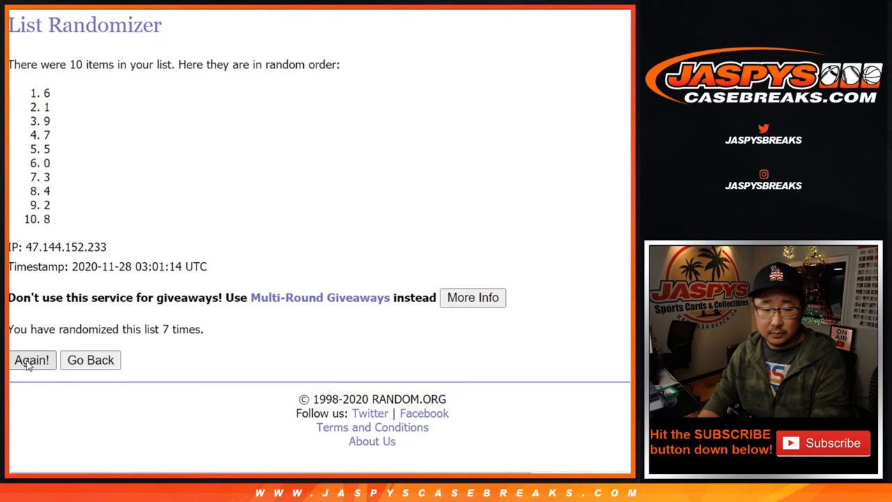
left_click(30, 360)
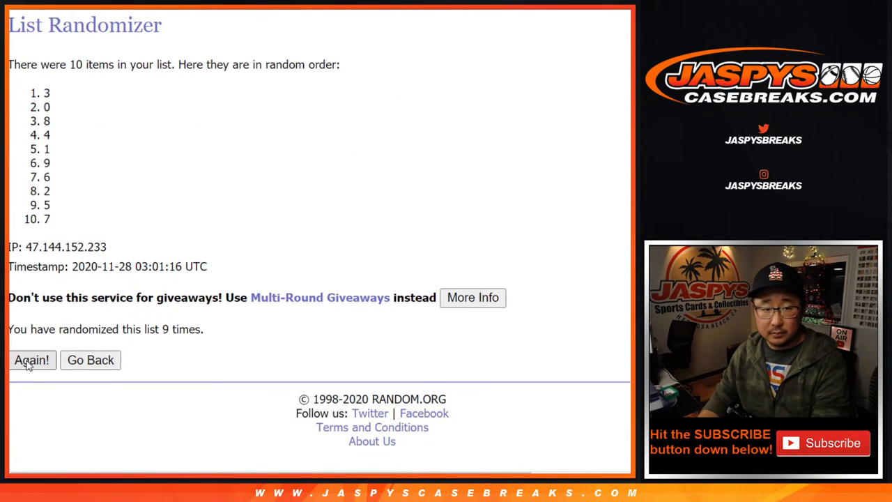
left_click(31, 359)
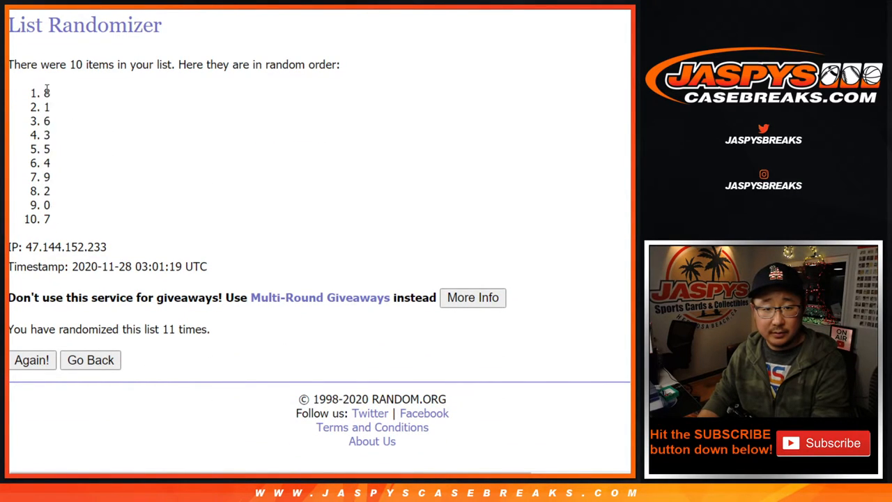
left_click_drag(47, 92, 48, 220)
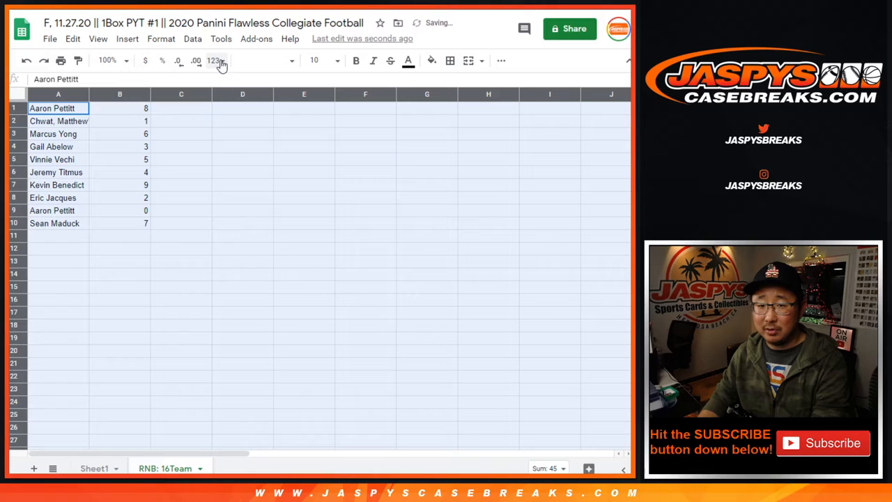
Show the buyer-and-number list in Didact Gothic at 18-point size
left_click(264, 60)
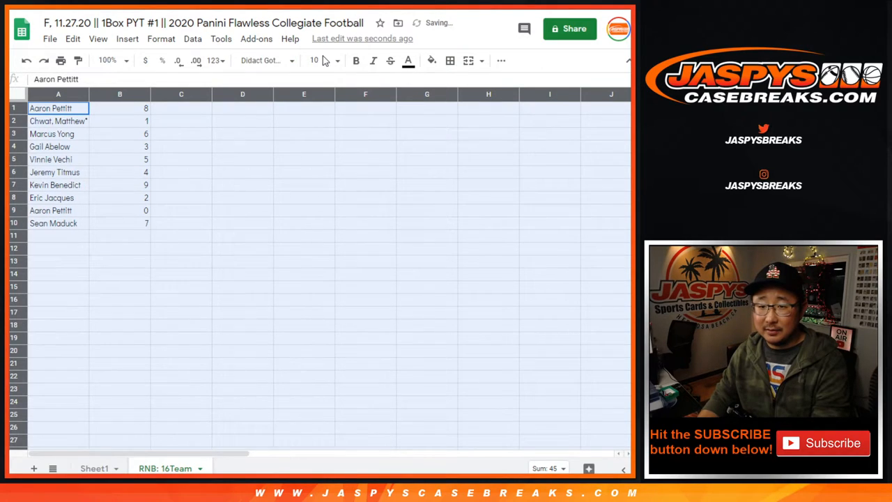
left_click(315, 61)
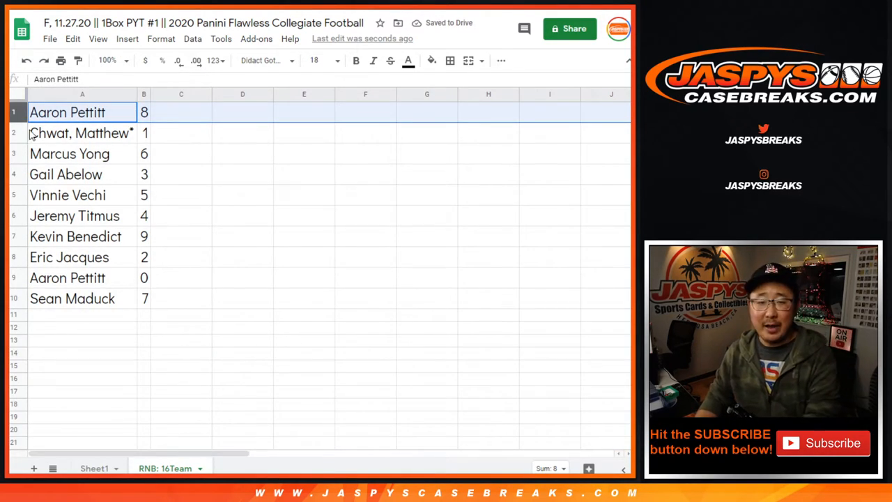
Review the third, fifth, ninth and tenth buyers' assigned digits row by row
left_click(70, 154)
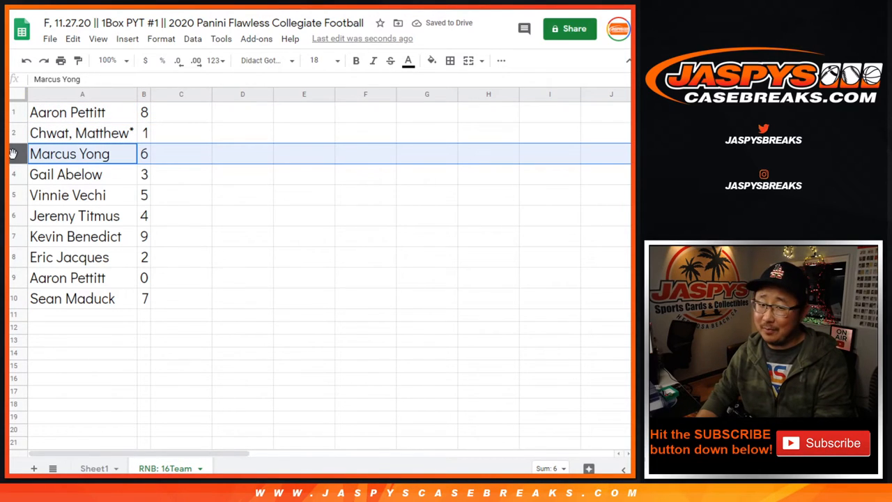
left_click(67, 196)
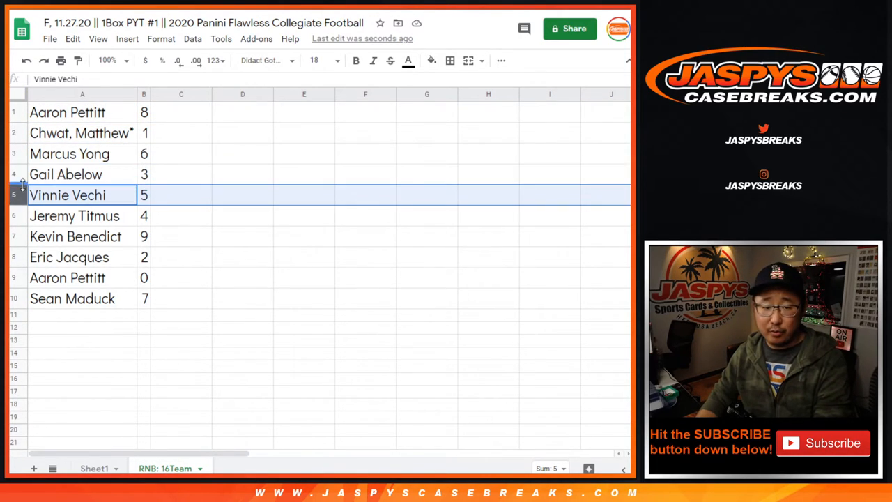
left_click(76, 237)
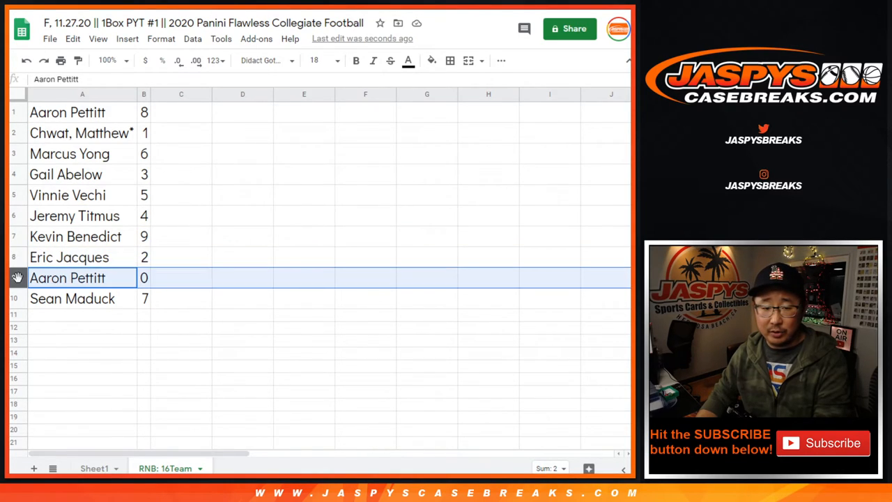
left_click(72, 299)
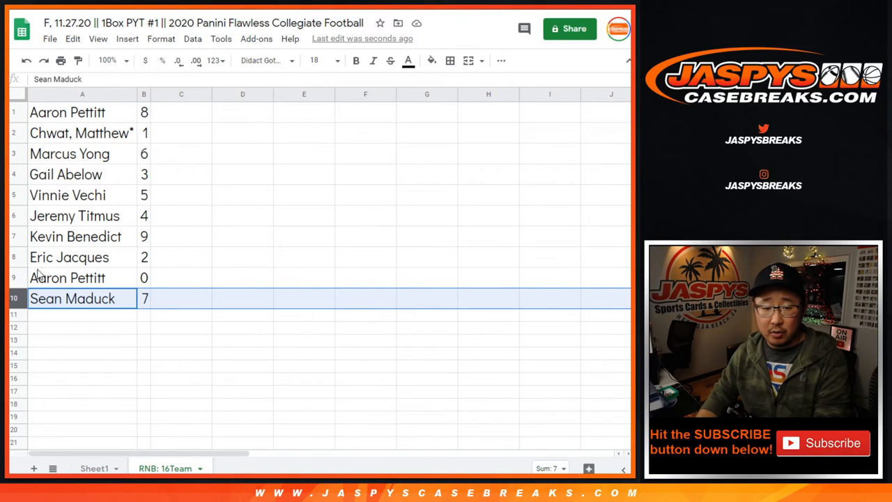
left_click(67, 277)
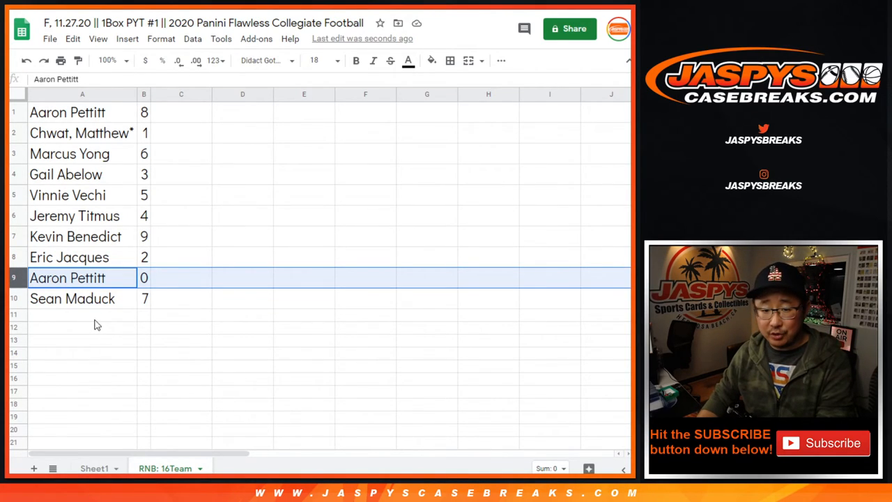
mouse_move(188, 452)
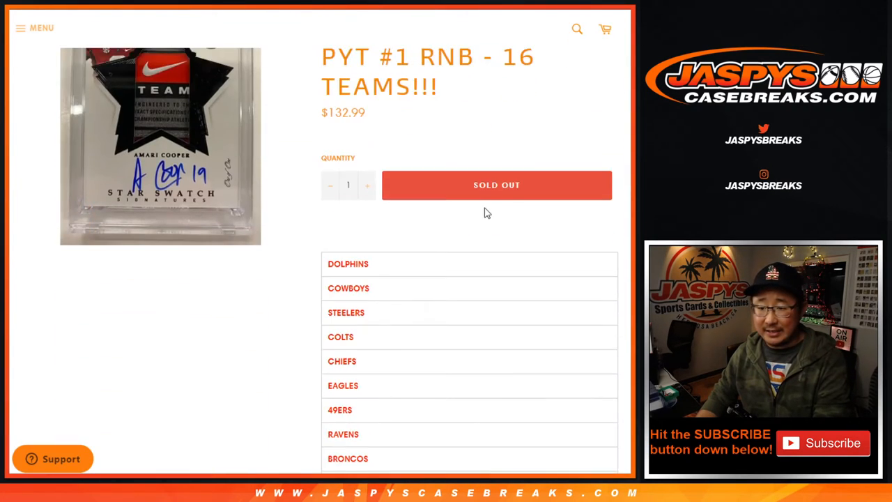
Scroll the Jaspys RNB 16-team break page down through its team list
scroll("down", 3)
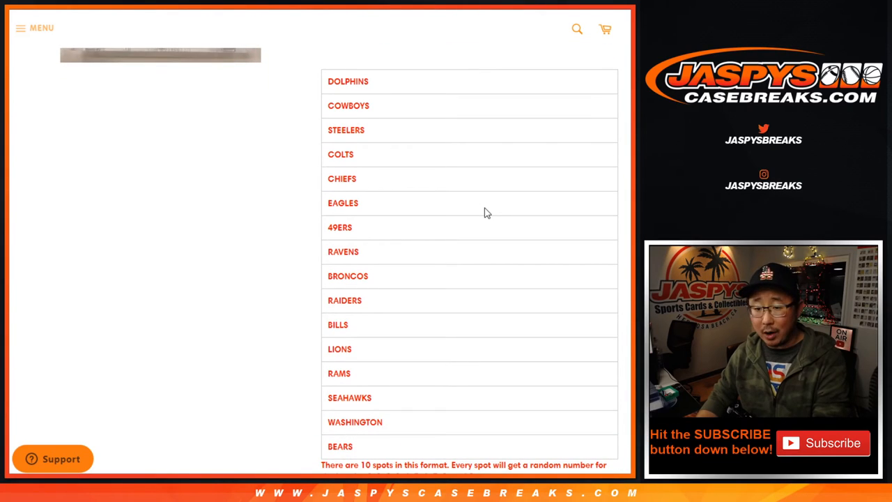
mouse_move(482, 232)
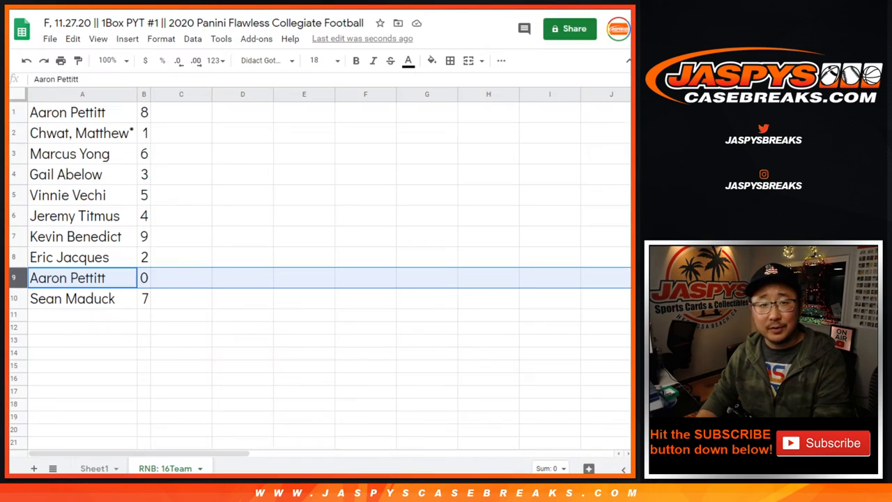
left_click(83, 132)
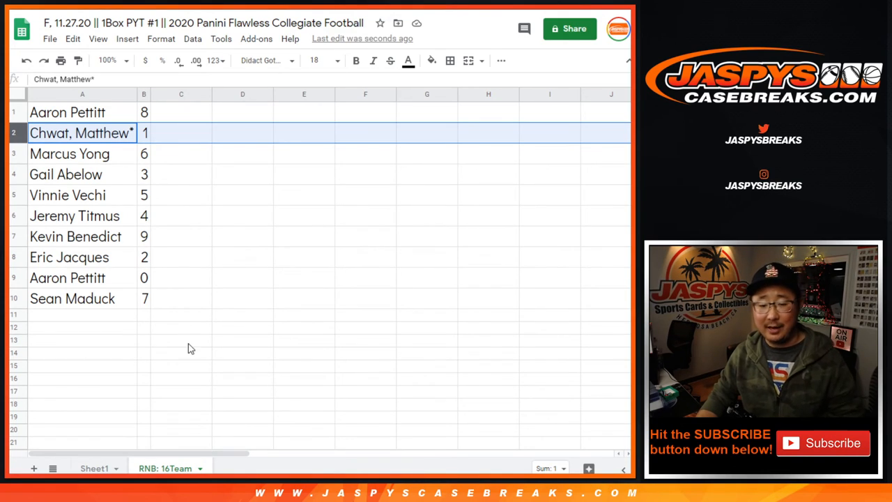
left_click(144, 95)
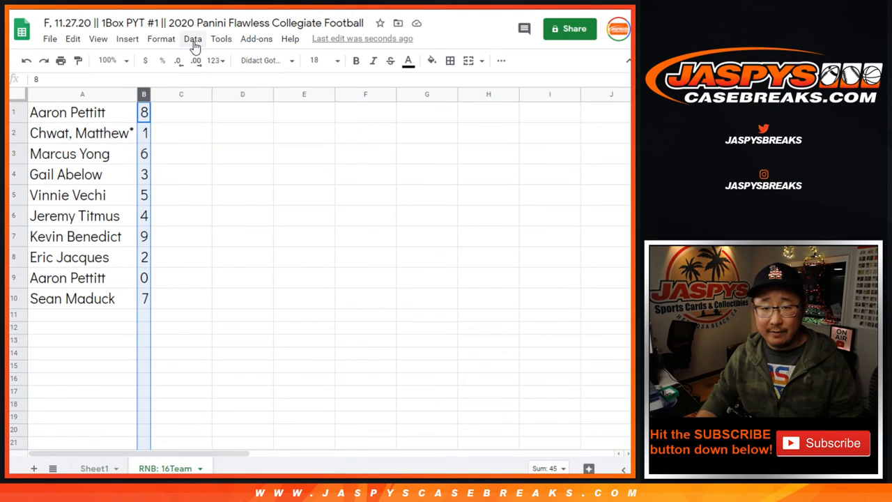
left_click(192, 40)
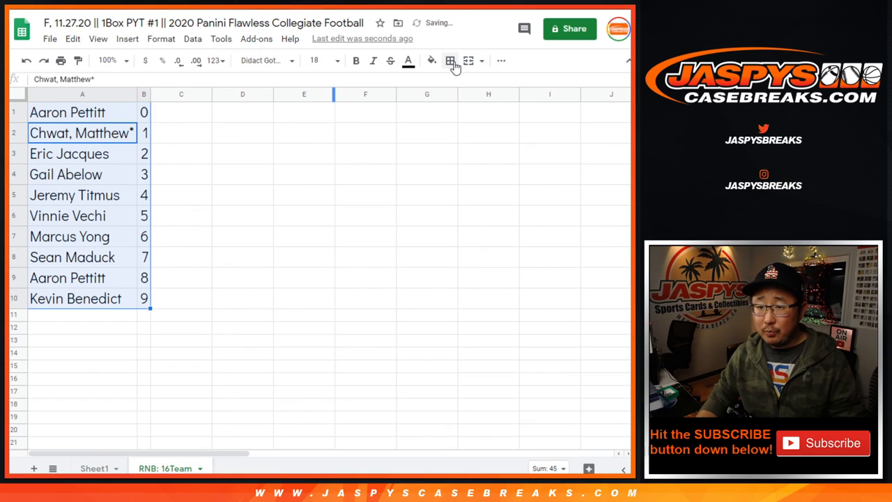